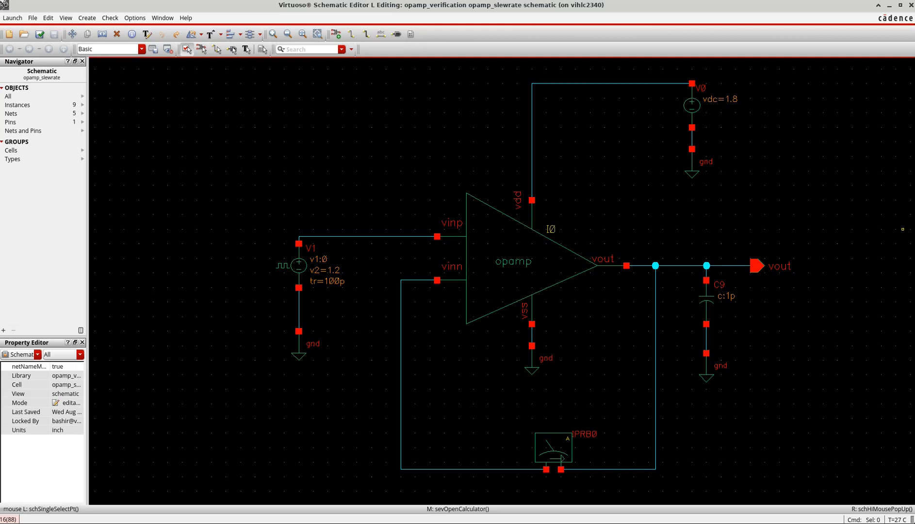
mouse_move(808, 301)
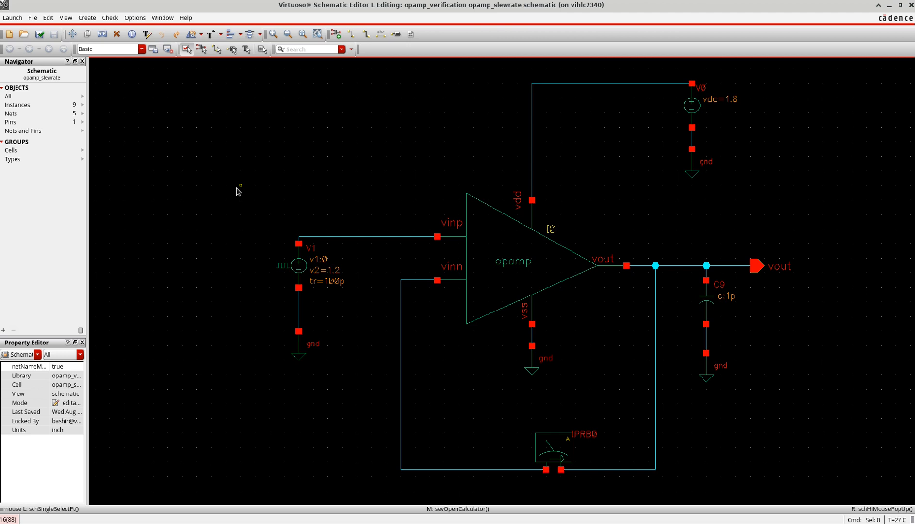
- Review the pulse source V1 properties, confirm them, and clear the selection
click(297, 266)
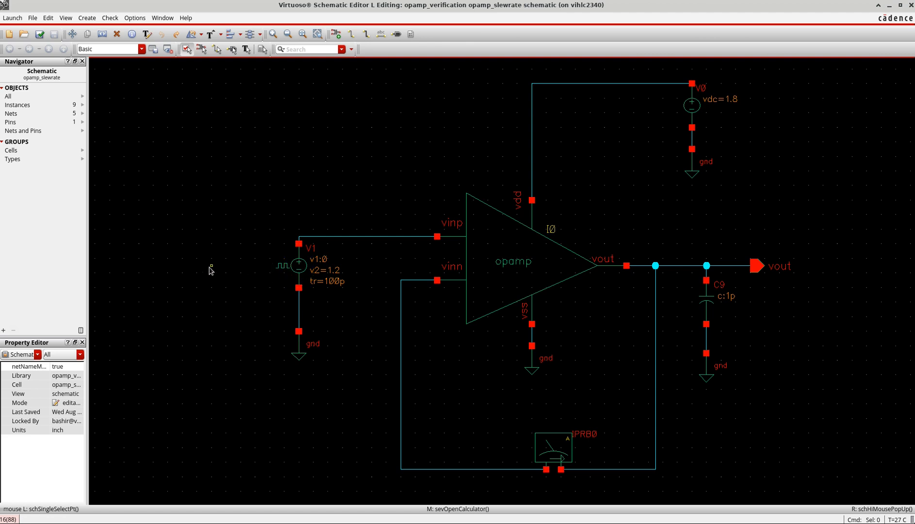
click(298, 266)
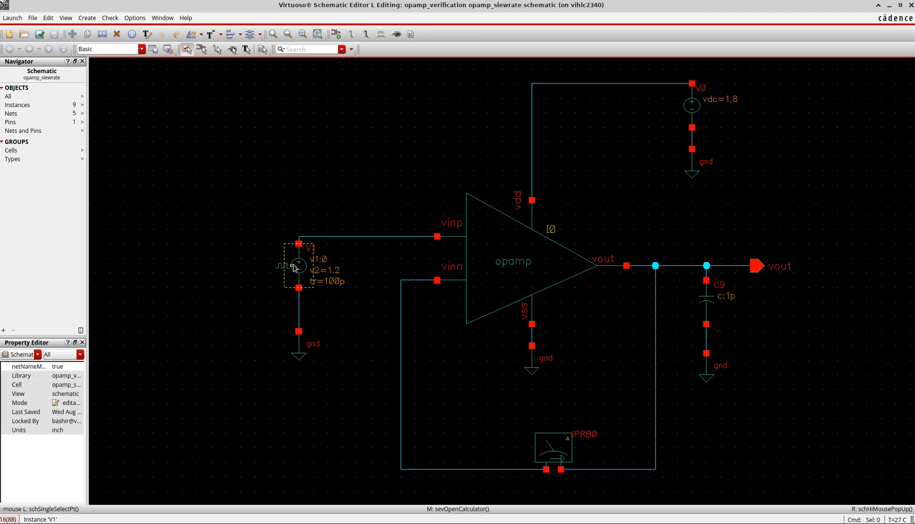
double_click(296, 268)
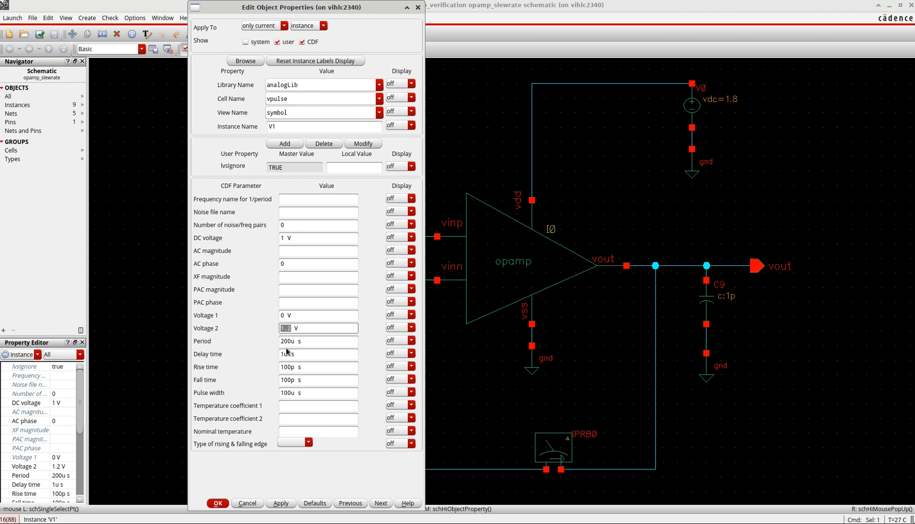
click(318, 341)
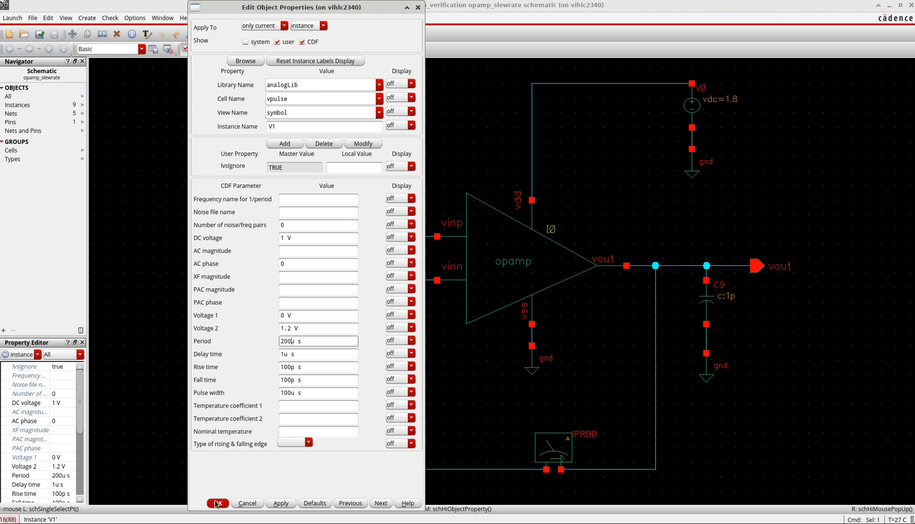
click(217, 504)
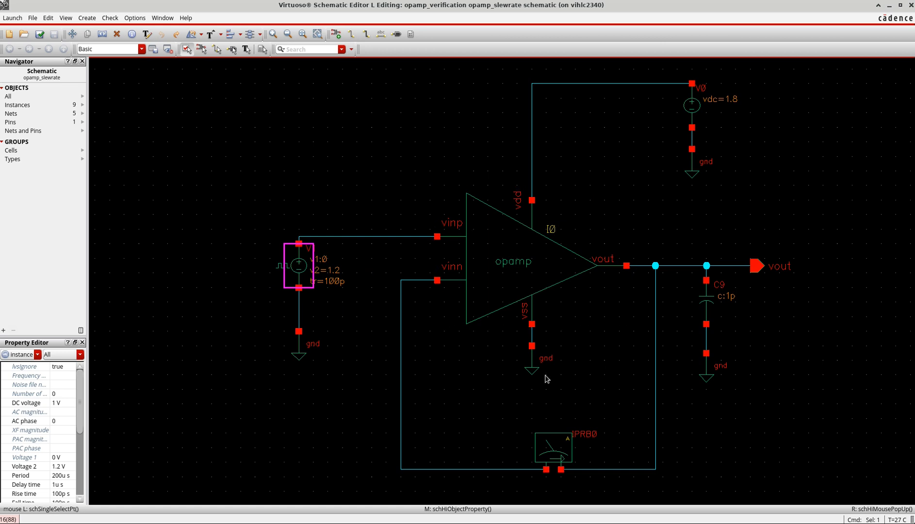
mouse_move(153, 285)
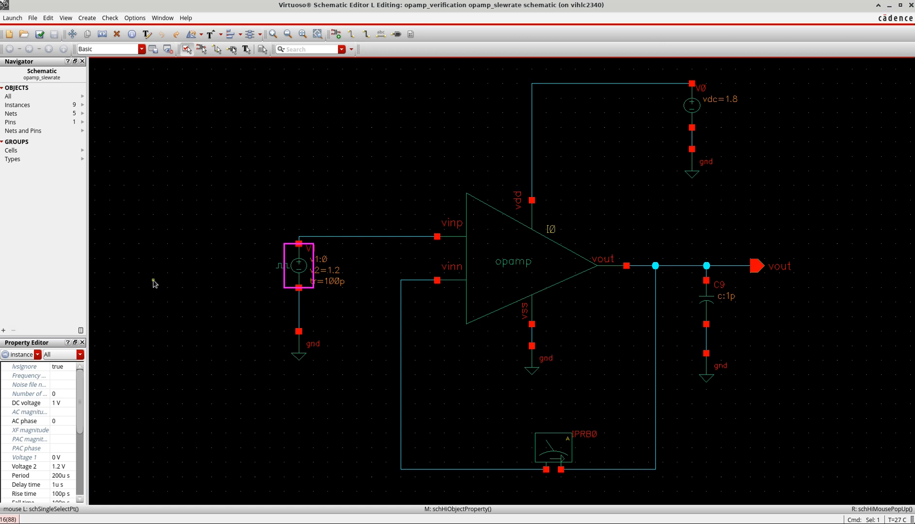
click(538, 366)
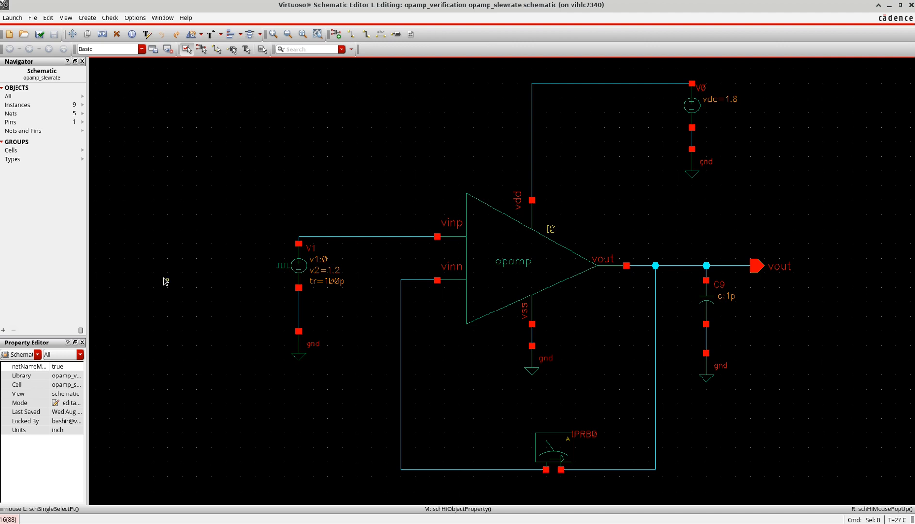
- Launch ADE L and add a conservative transient analysis with 2m stop time
click(299, 265)
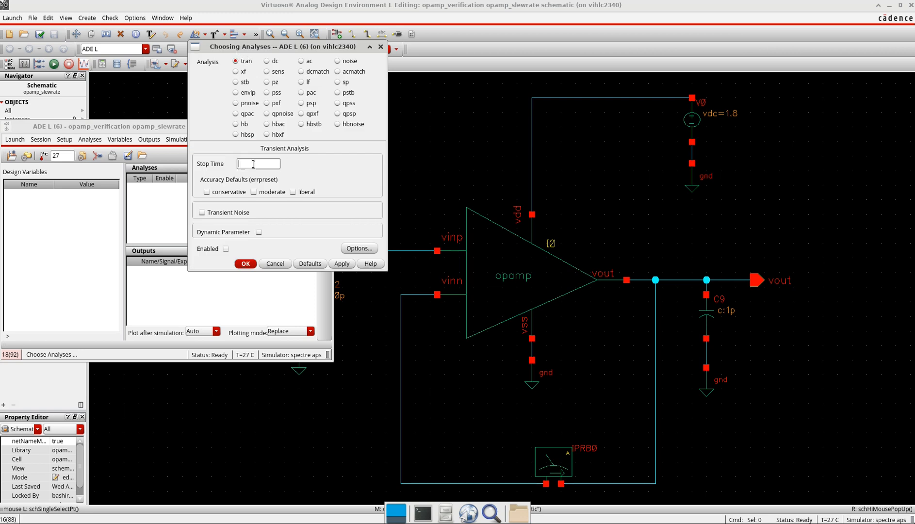
text(2m)
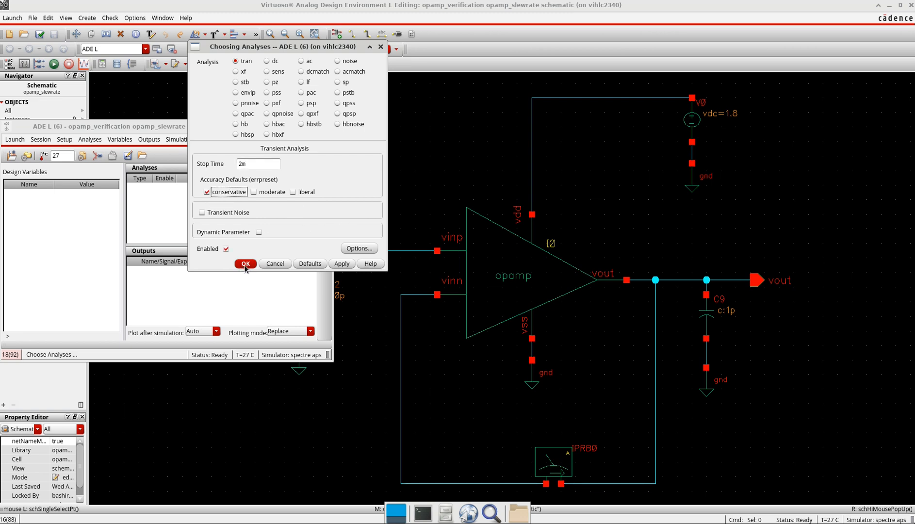
click(245, 264)
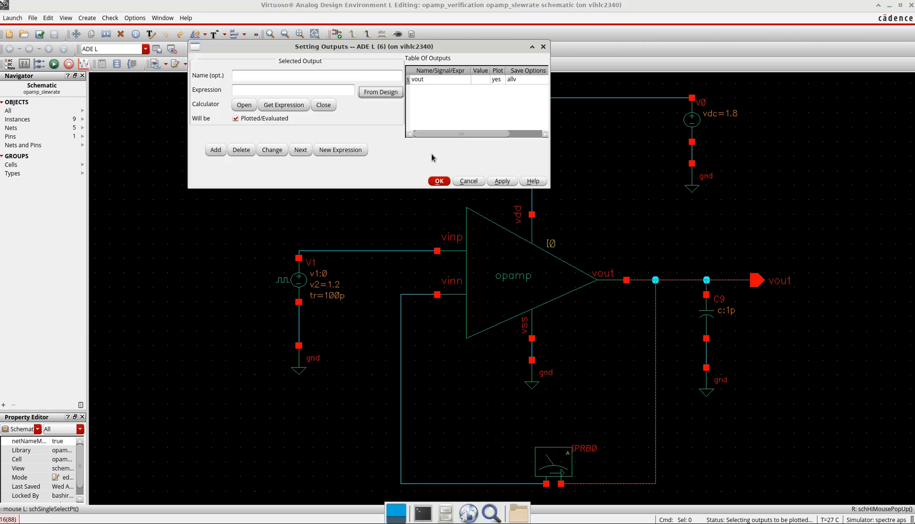
- Confirm vout as the plotted output and run the transient simulation
click(438, 181)
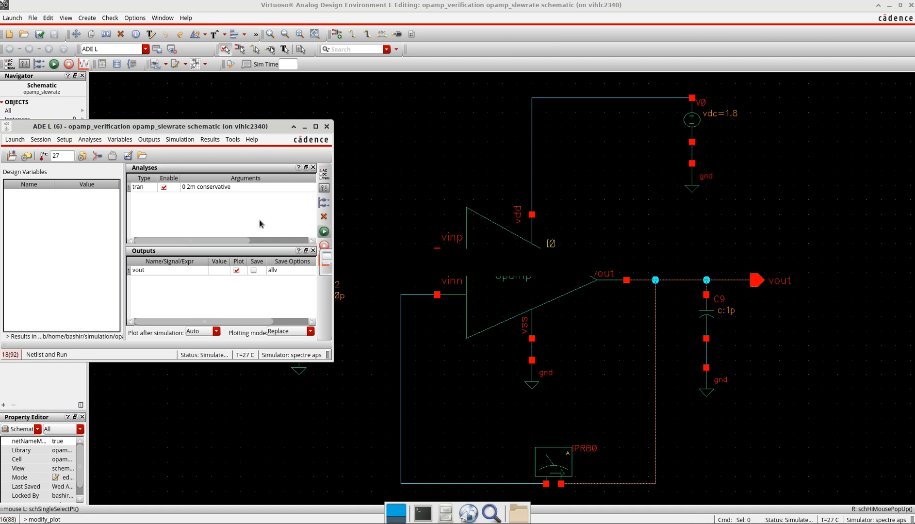
click(55, 64)
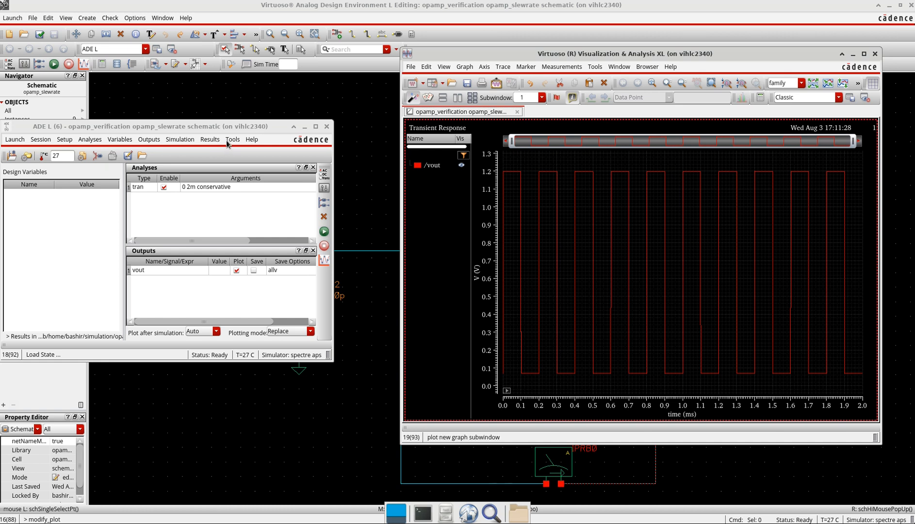
- Open the waveform calculator and filter its functions with 'sl' to find slewRate
click(233, 138)
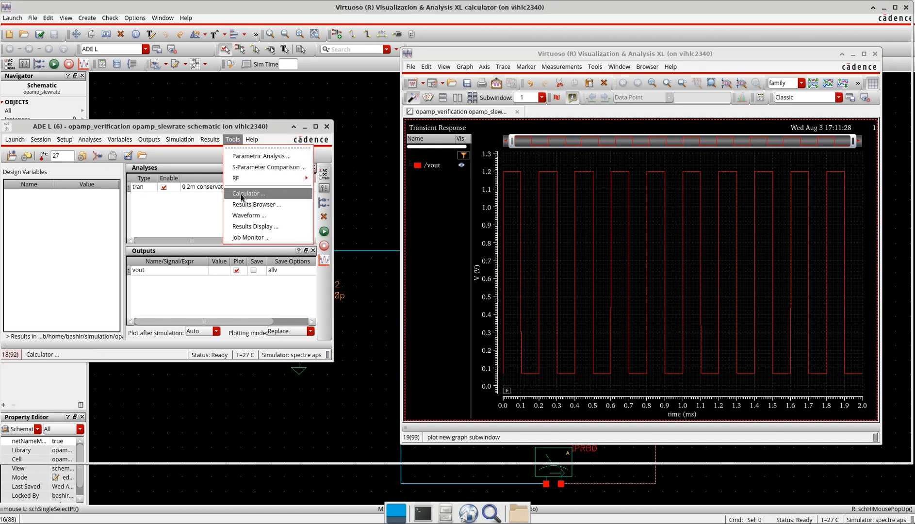
click(248, 193)
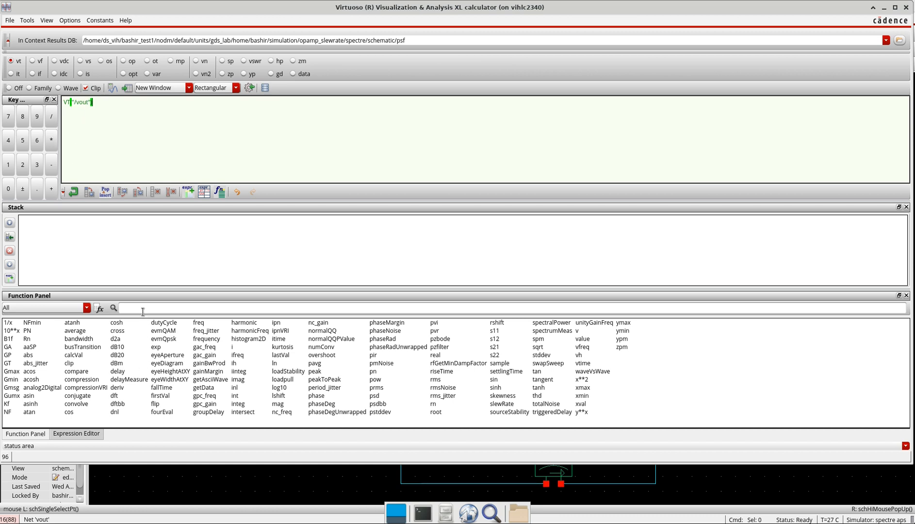
text(s)
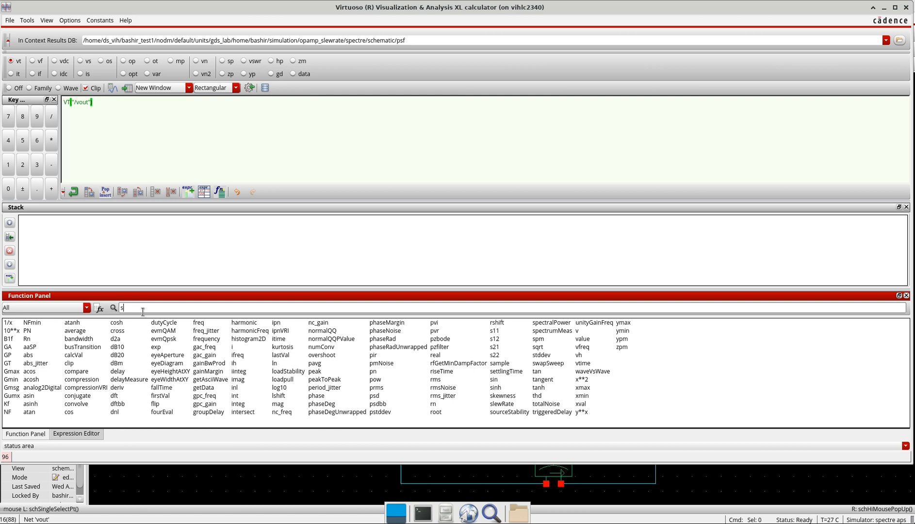
text(l)
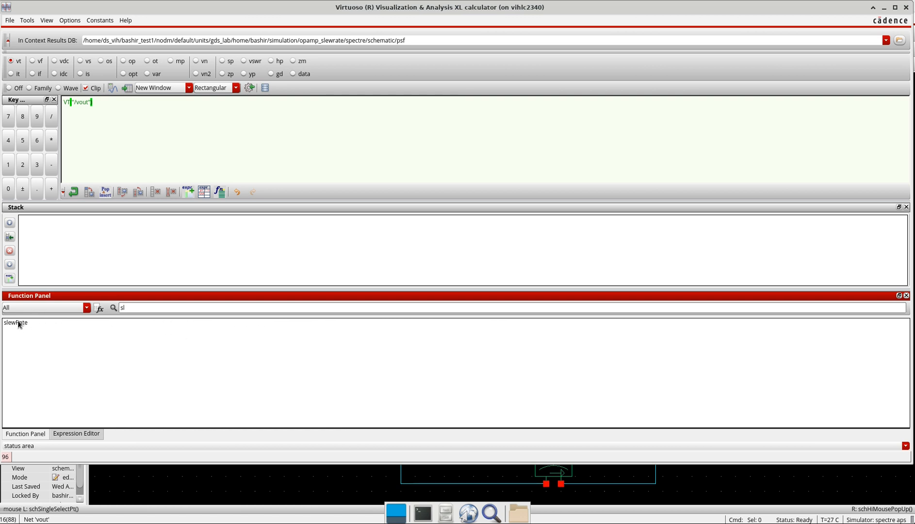
- Open the slewRate function form and set Initial Value to 0.07
double_click(14, 322)
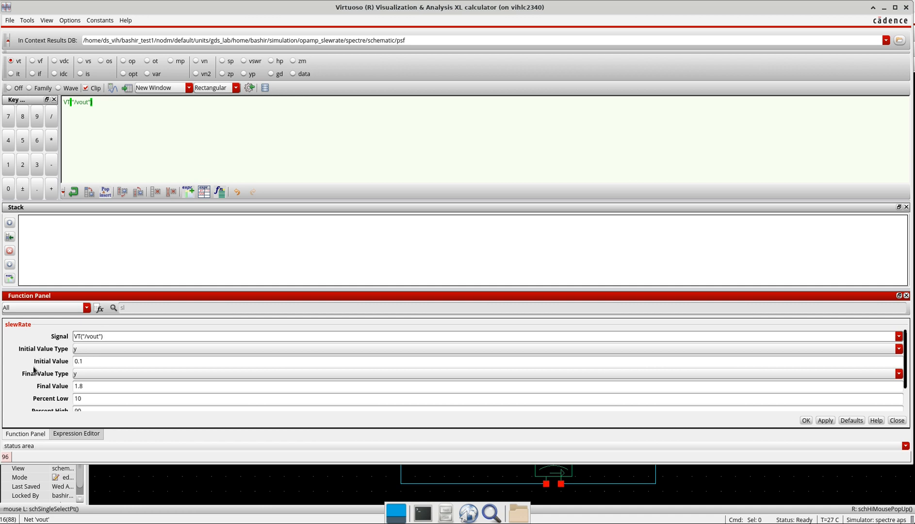
mouse_move(35, 356)
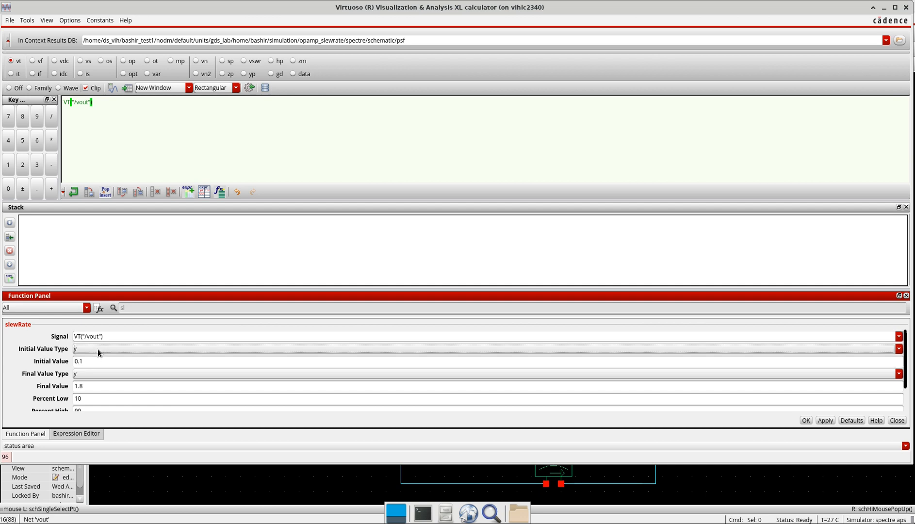
mouse_move(98, 353)
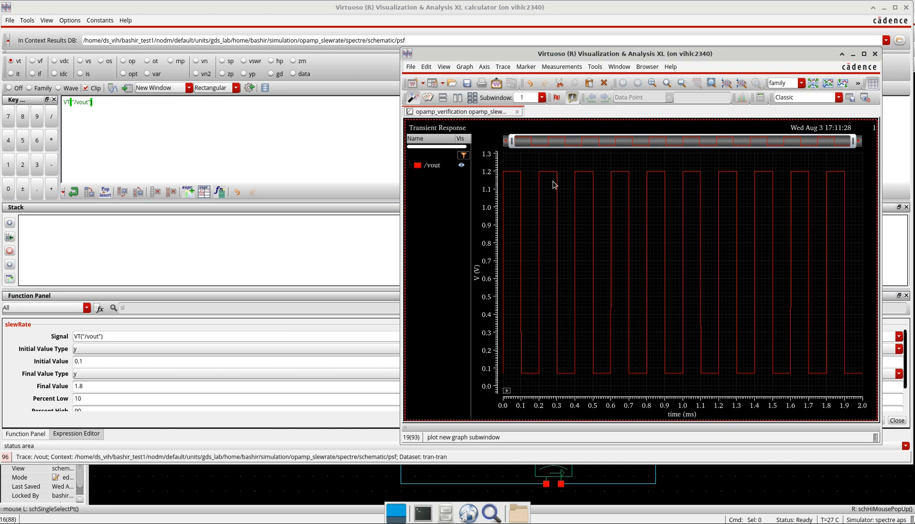
mouse_move(47, 358)
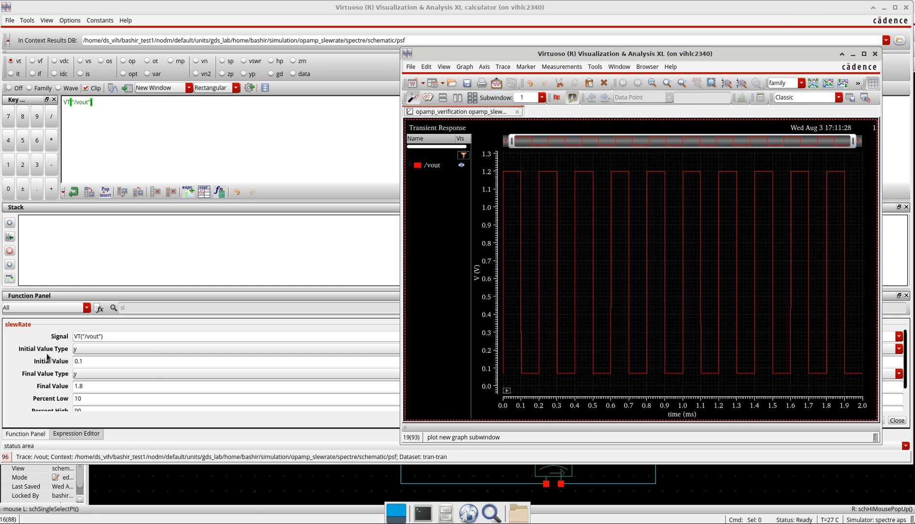
mouse_move(59, 372)
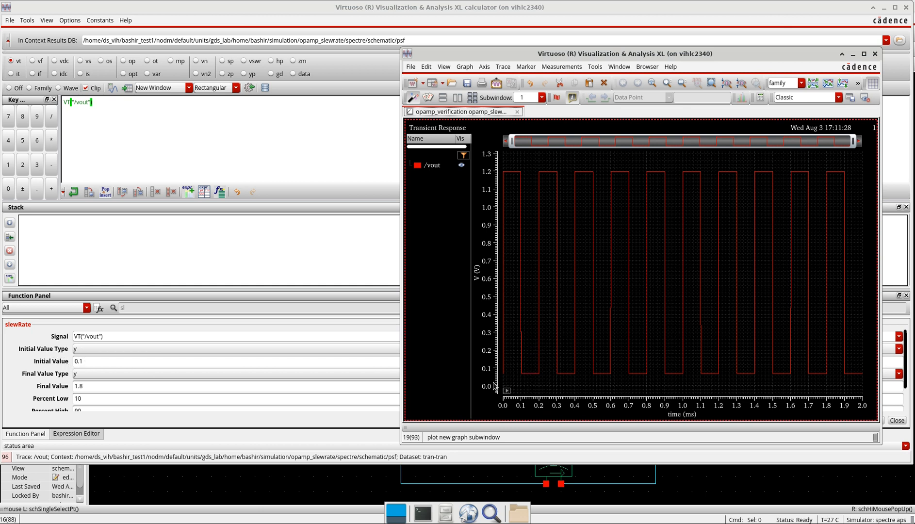
click(532, 380)
text(0.07)
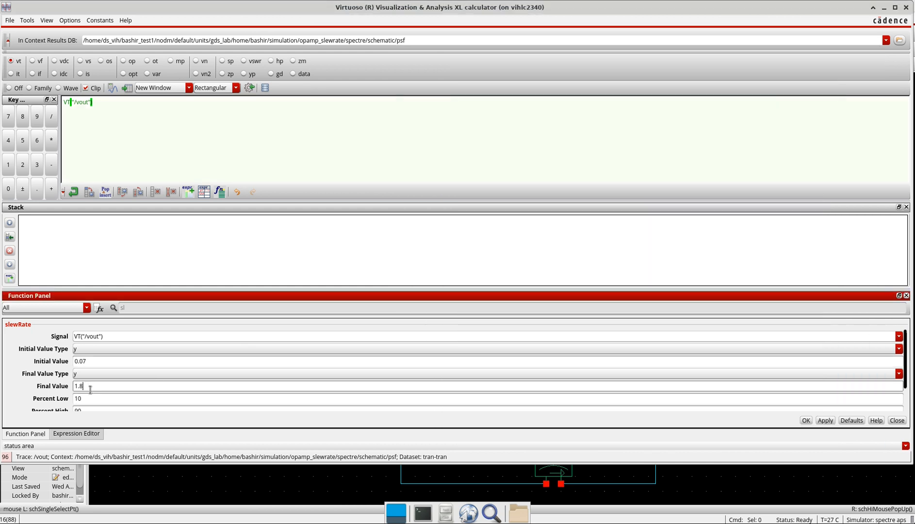
- Set slewRate Final Value to 1.19, plot against time, and apply the expression
text(1.19)
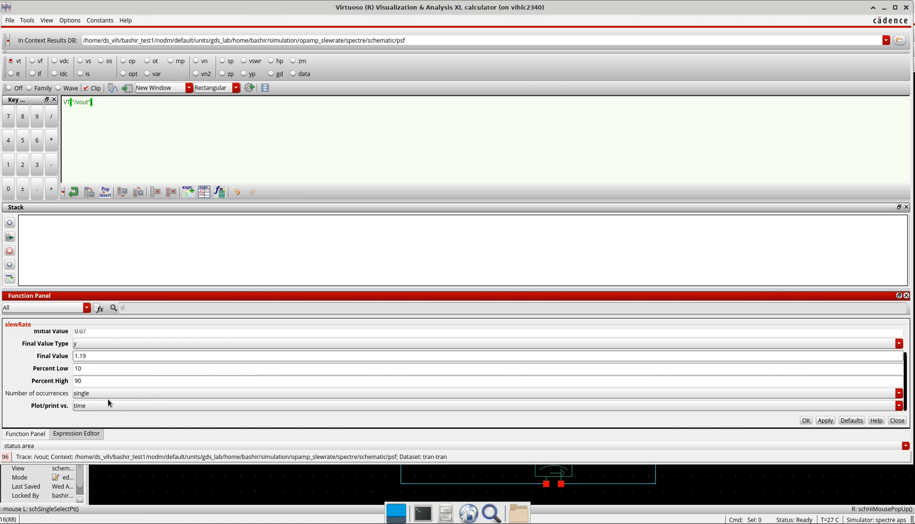
mouse_move(150, 385)
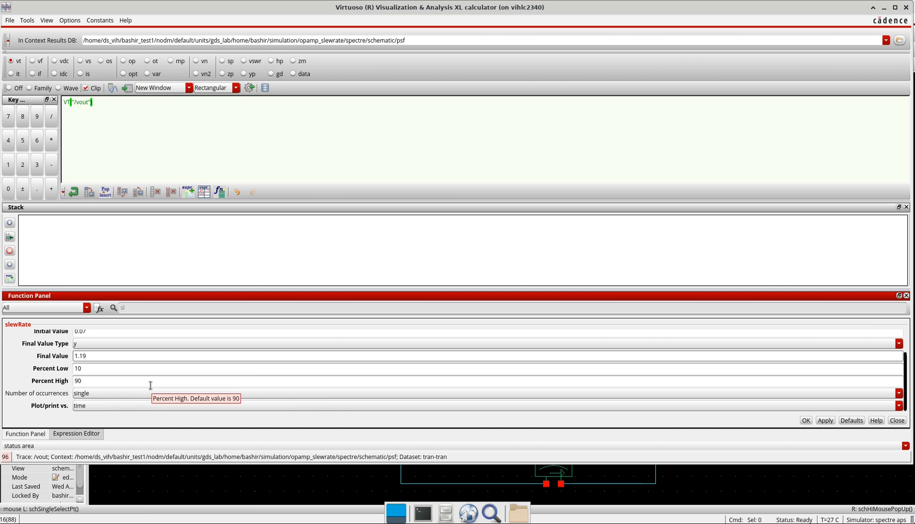
mouse_move(78, 400)
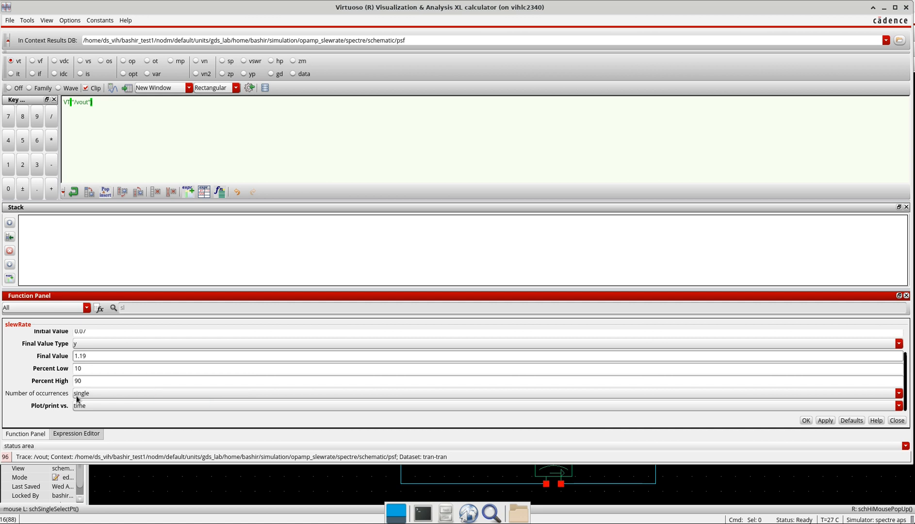
mouse_move(54, 416)
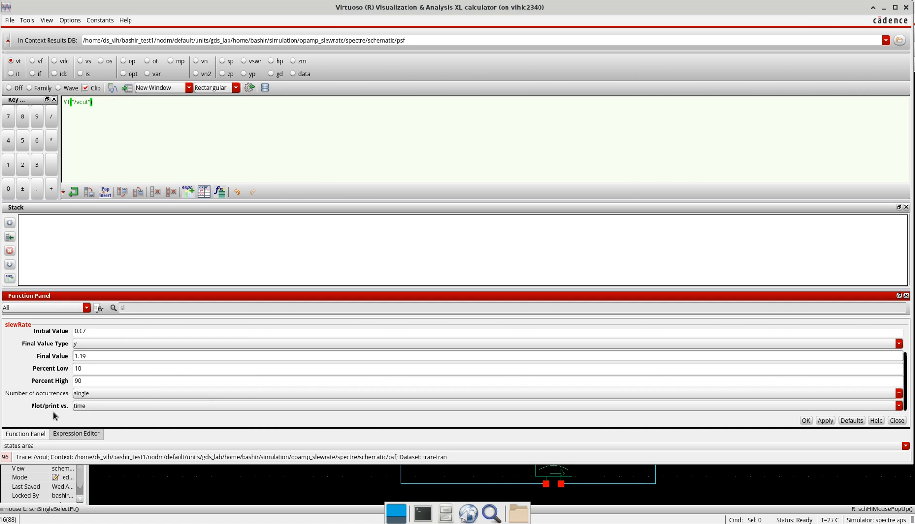
mouse_move(79, 405)
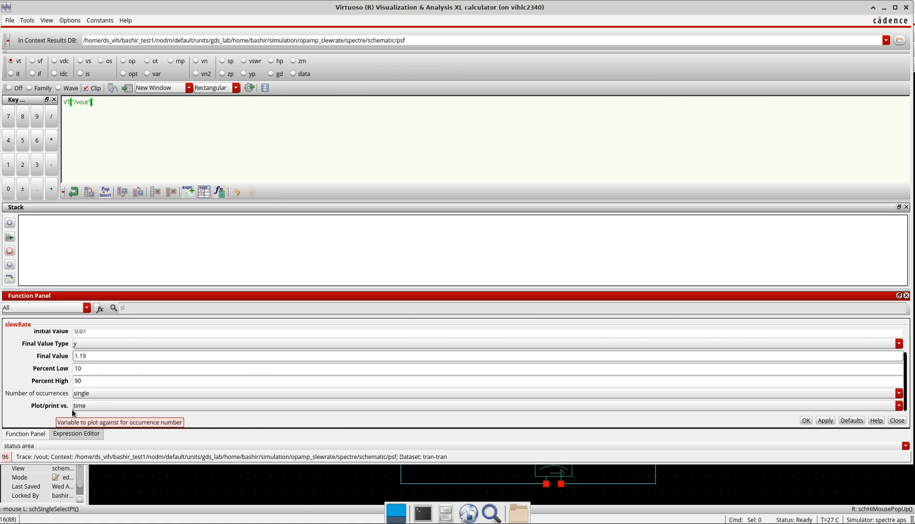
click(897, 406)
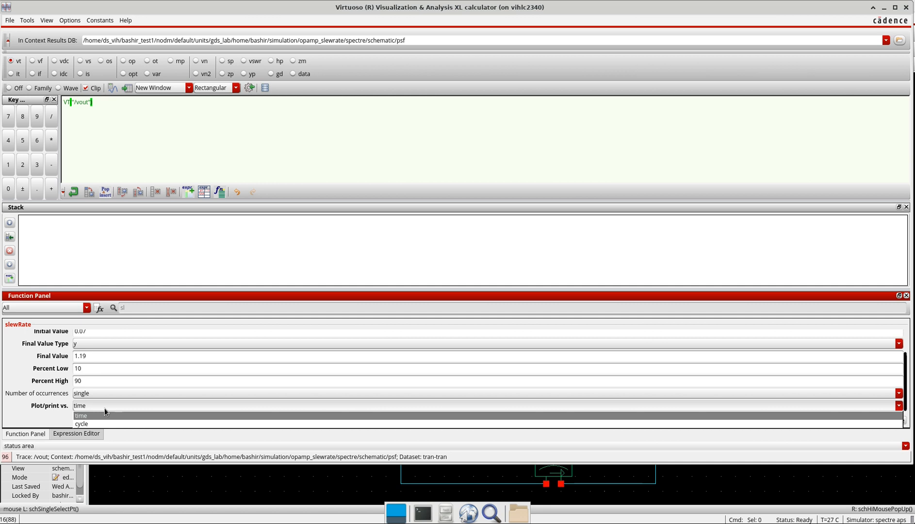
click(81, 406)
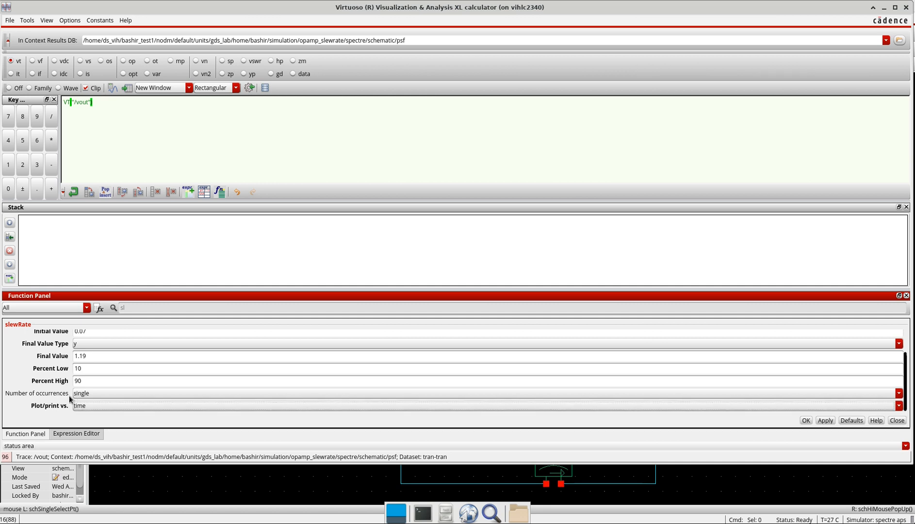
mouse_move(40, 415)
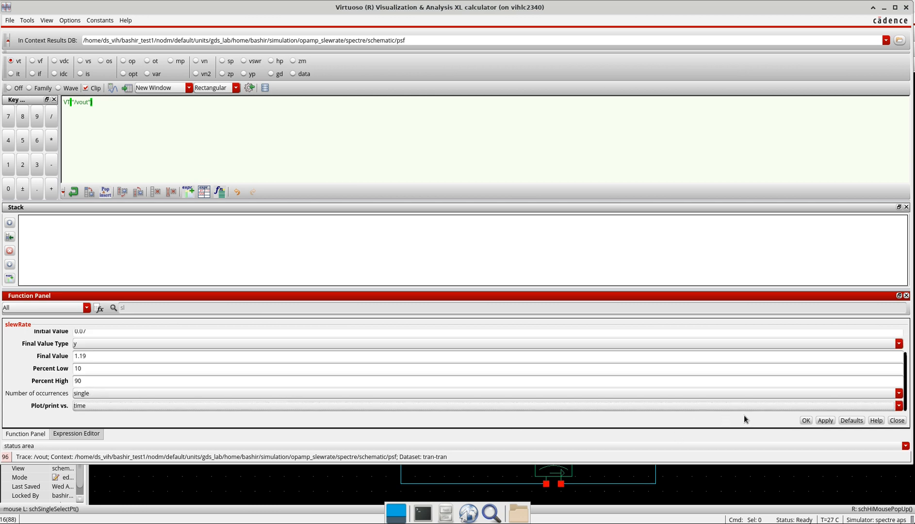
click(805, 421)
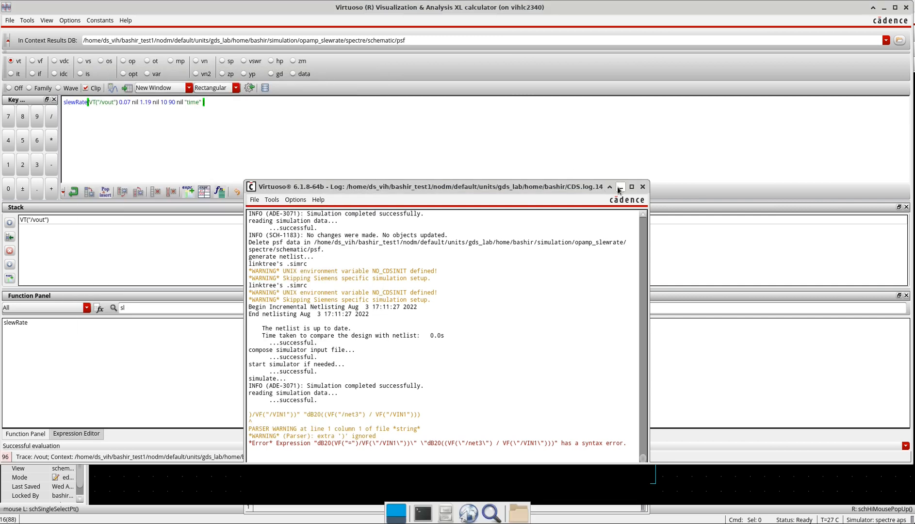
- Name the slewRate calculator output 'SlewRate' in Setting Outputs and confirm
click(621, 186)
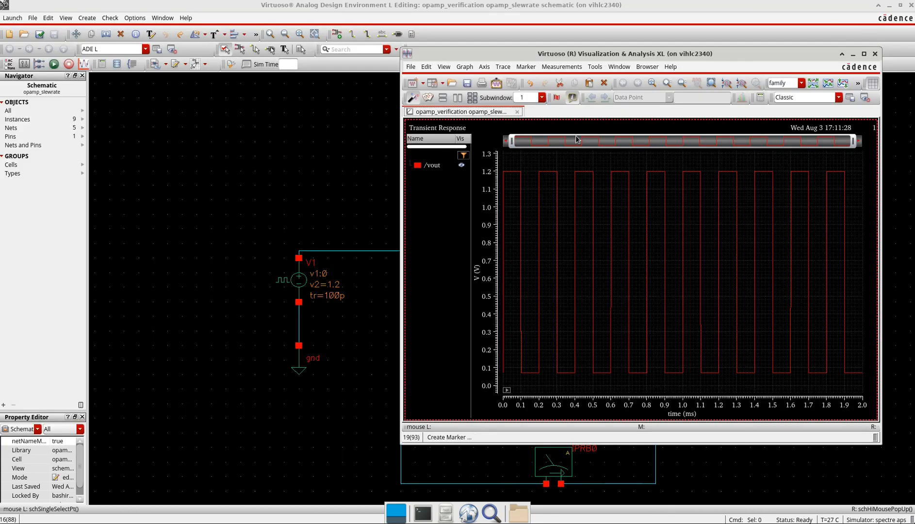
click(853, 53)
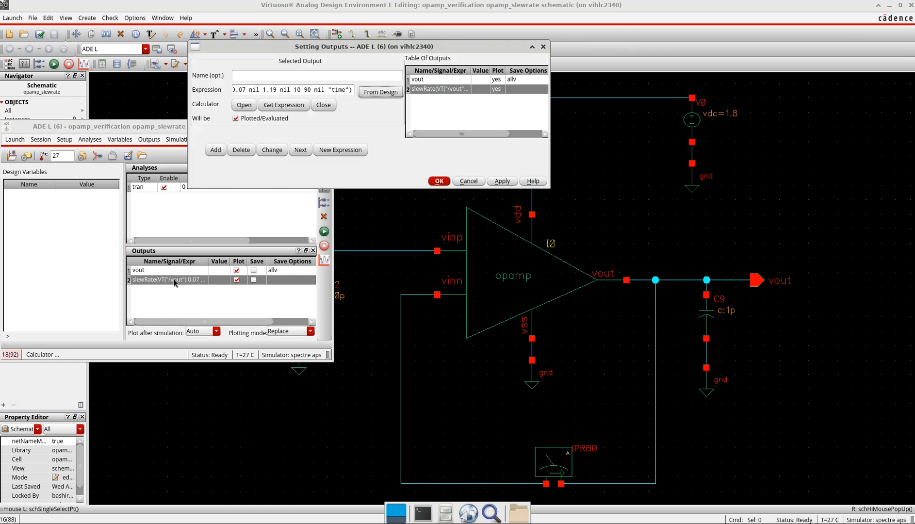
text(S)
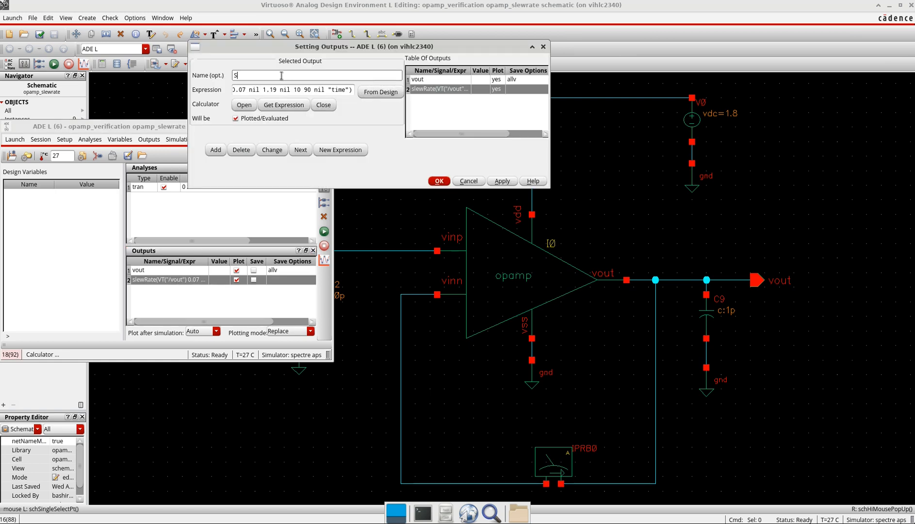
text(lewRate)
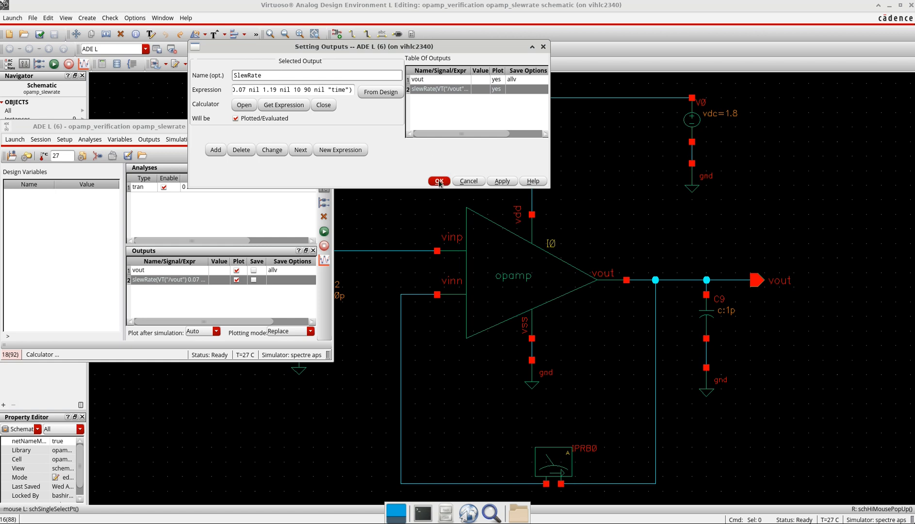
click(438, 181)
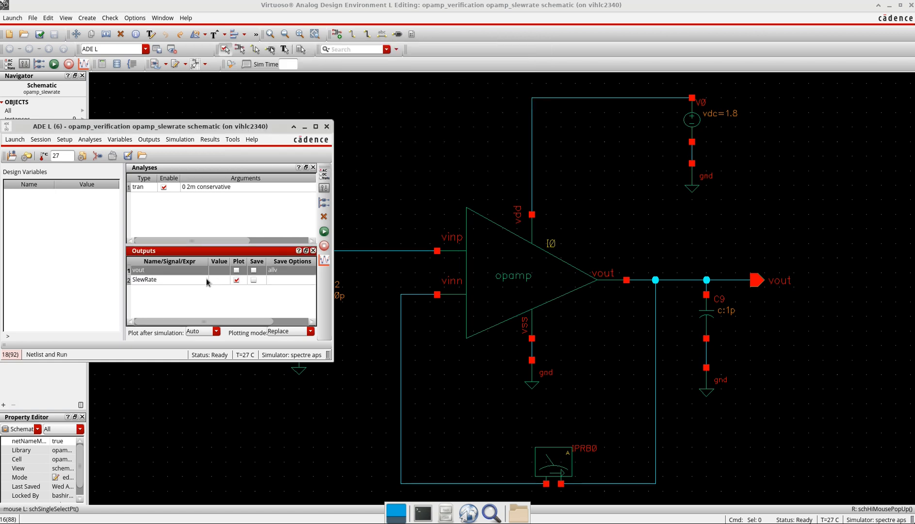
- Re-run the simulation so SlewRate reports 3.28515M
click(323, 231)
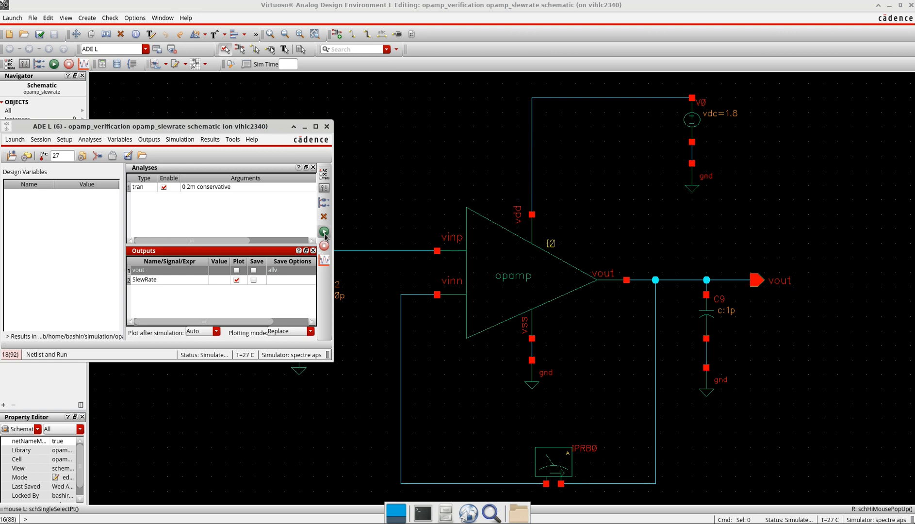
click(325, 230)
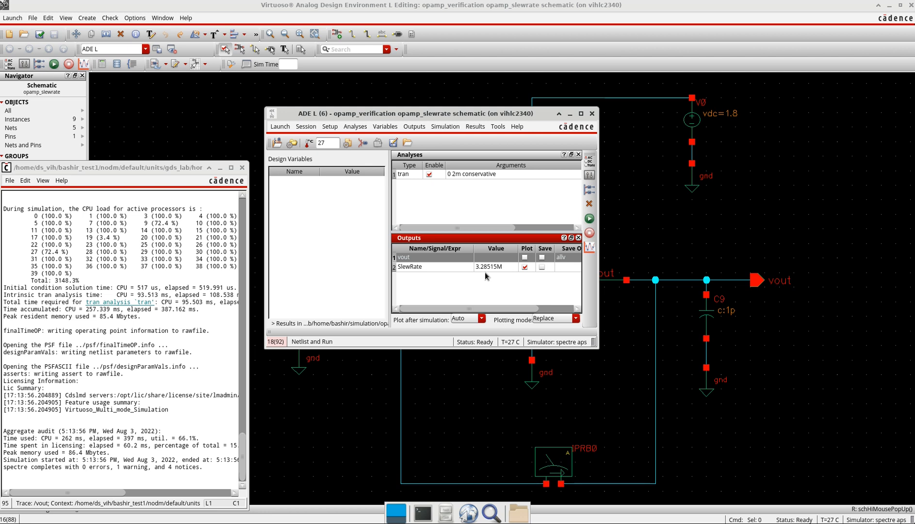
mouse_move(503, 280)
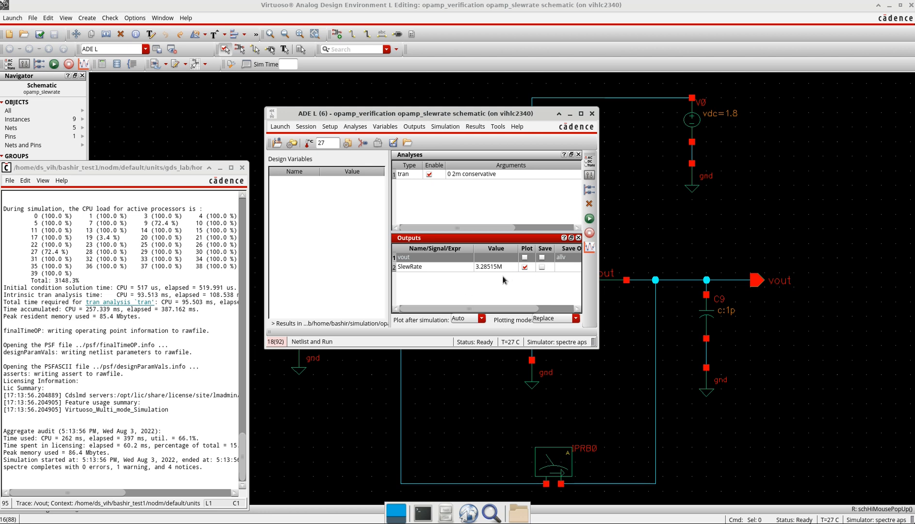